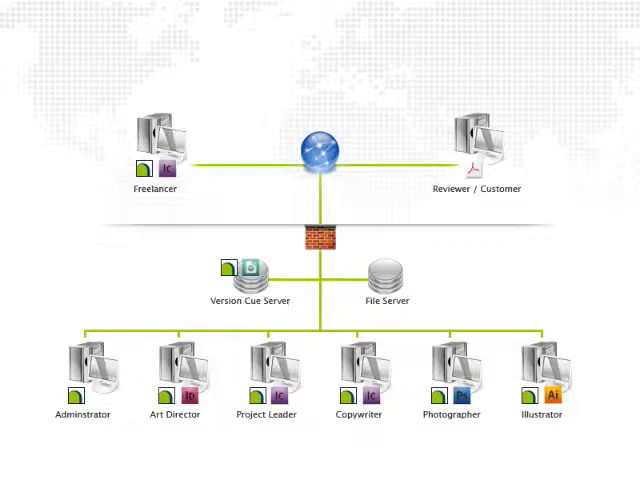
Move past the workflow diagram and select Lakehouse_4_page.indd in the Concepts folder.
left_click(175, 378)
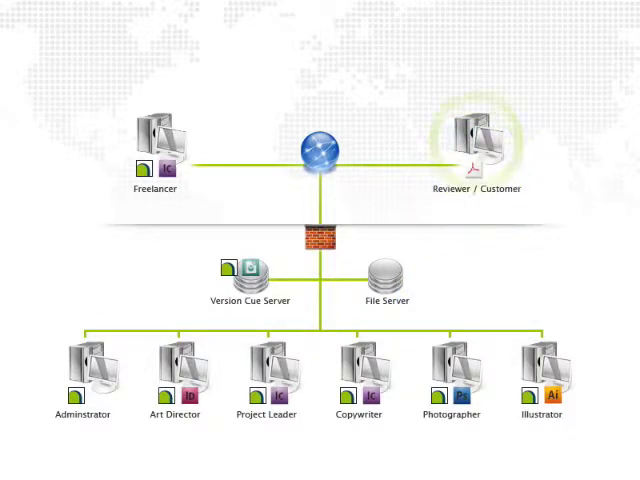
left_click(358, 375)
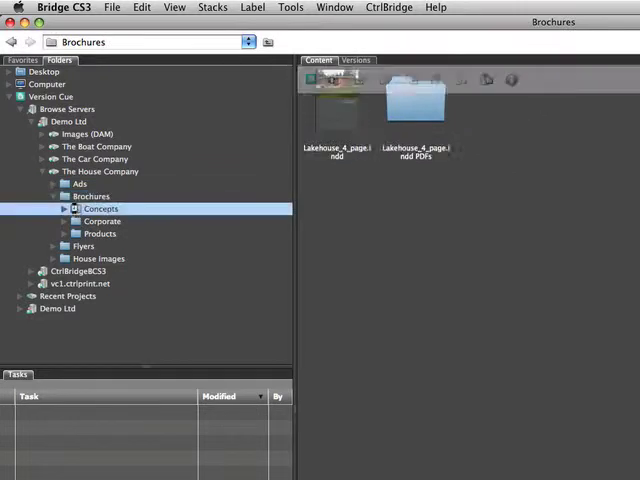
left_click(98, 208)
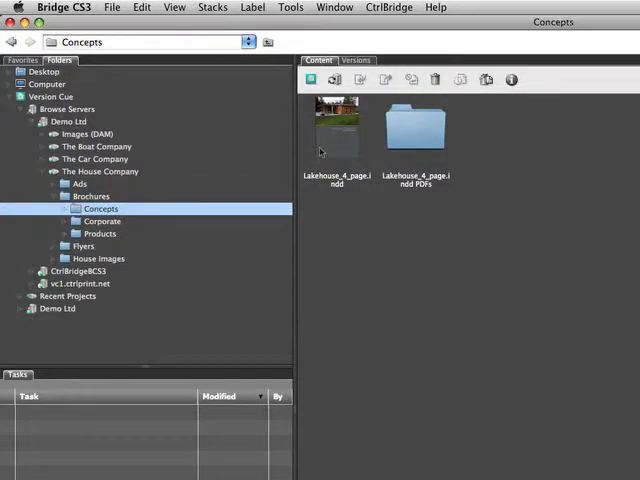
left_click(338, 130)
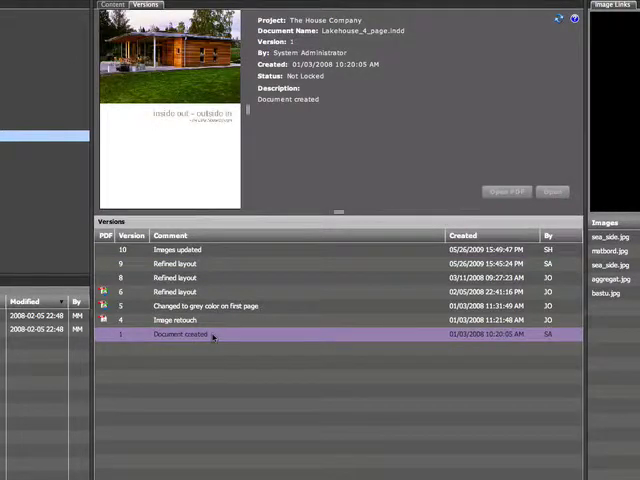
Inspect version 4 (Image retouch), version 10 (Images updated) and the black cover task.
left_click(180, 320)
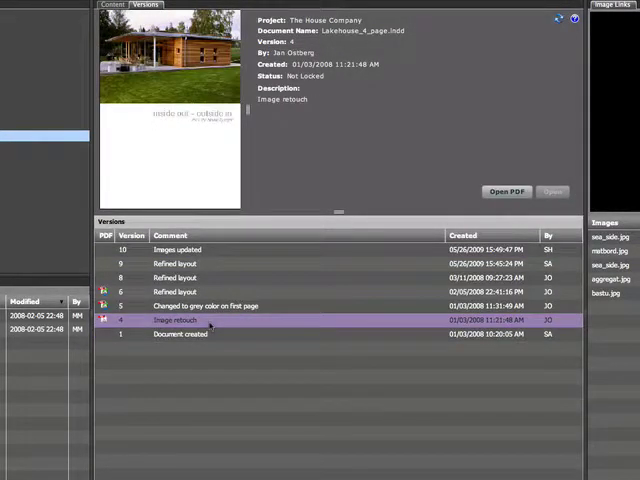
left_click(205, 305)
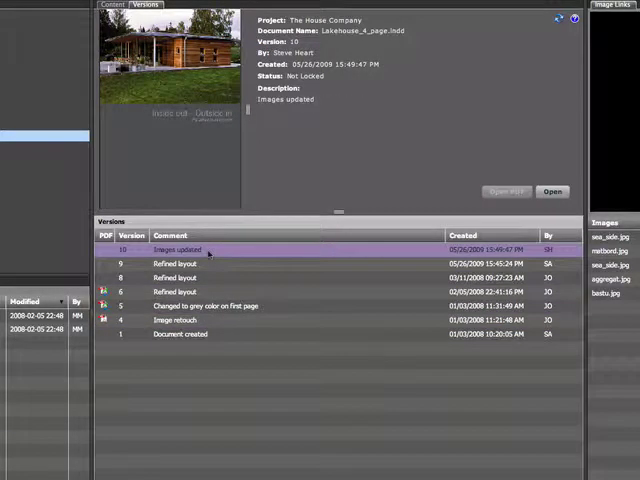
left_click(180, 320)
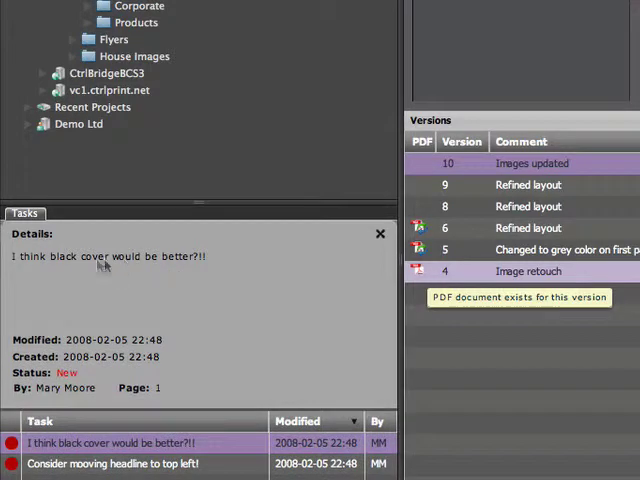
mouse_move(60, 405)
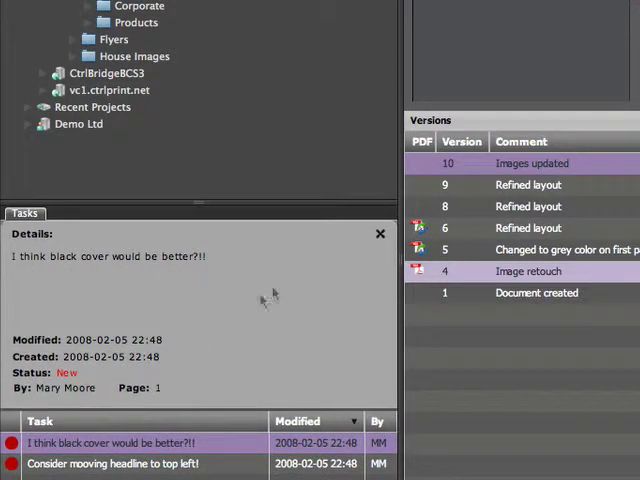
Preview the linked images sea_side.jpg, metbord.jpg and aggregat.jpg from Image Links.
left_click(380, 233)
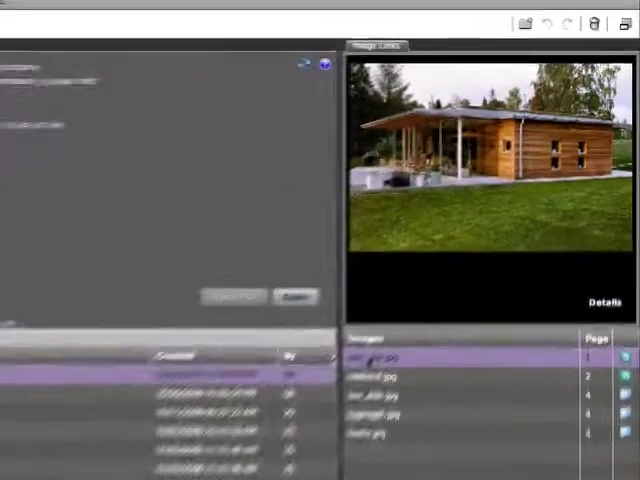
left_click(367, 387)
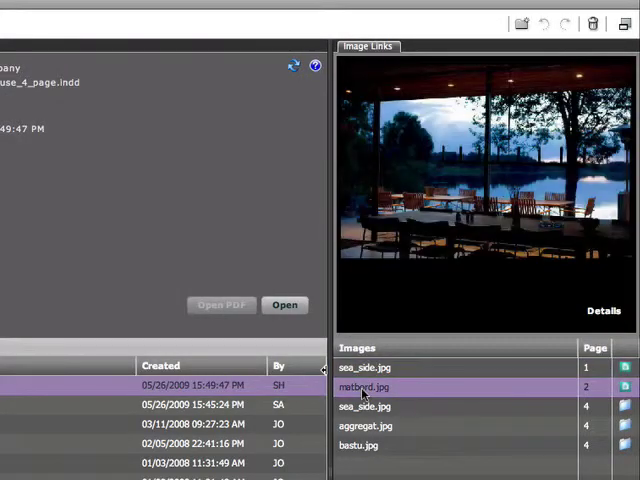
left_click(367, 425)
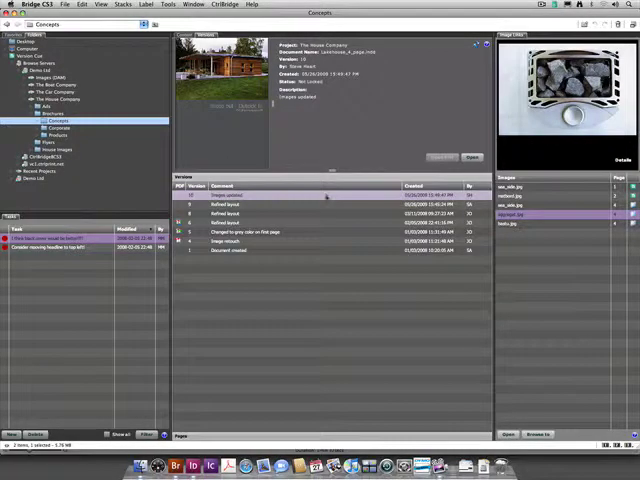
Open the latest Lakehouse brochure in InDesign via project login, confirming its Locked status in Bridge.
left_click(325, 192)
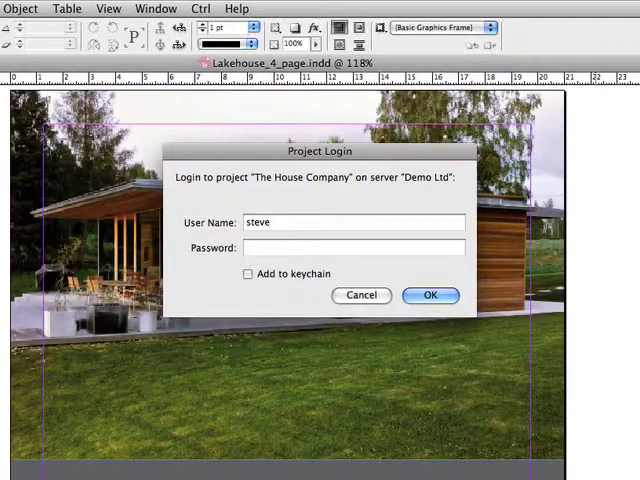
type("••••••")
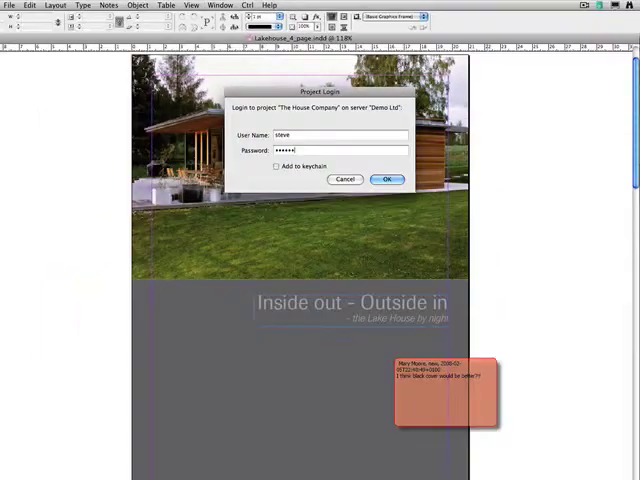
left_click(387, 179)
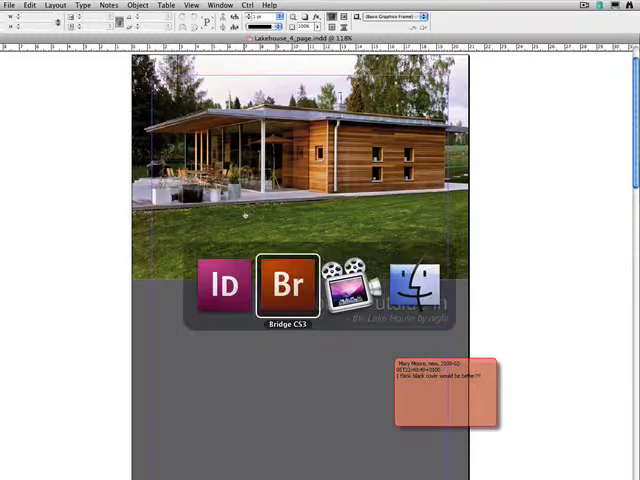
left_click(288, 285)
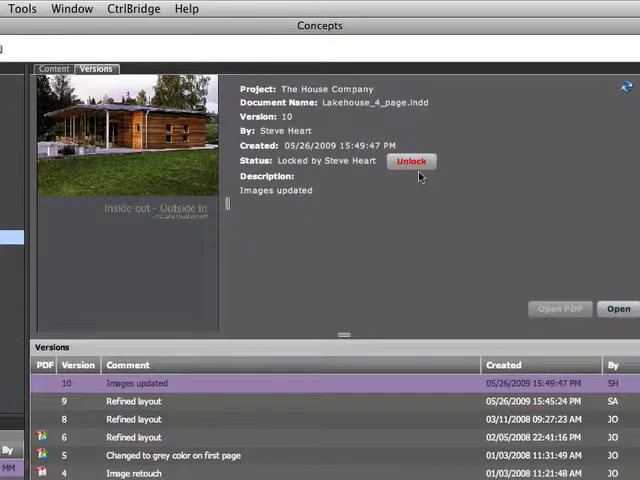
left_click(616, 309)
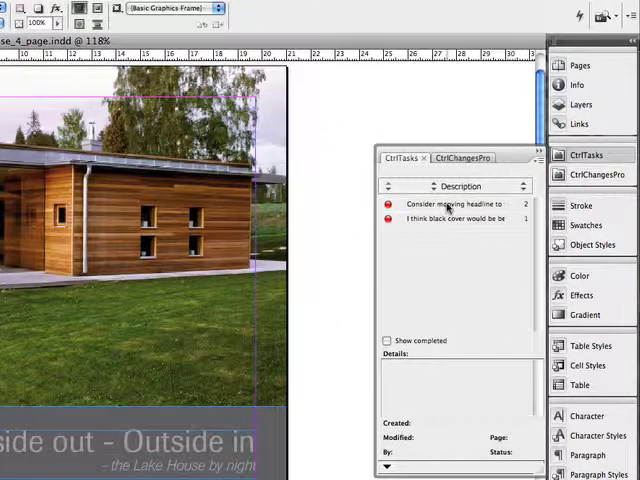
Set the headline-move task to Rejected and the black-cover task to Resolved.
left_click(450, 204)
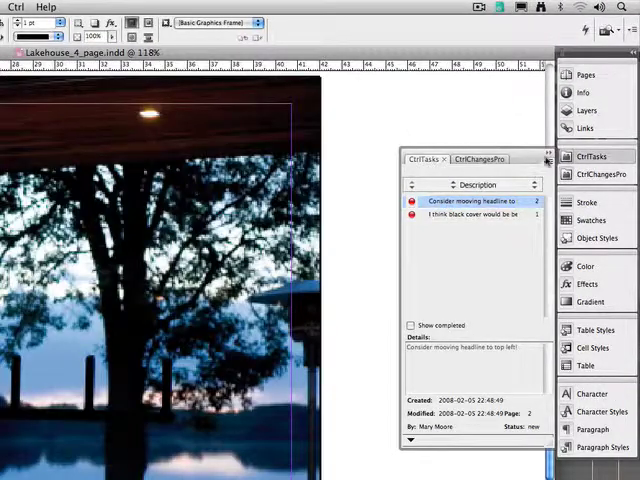
left_click(547, 159)
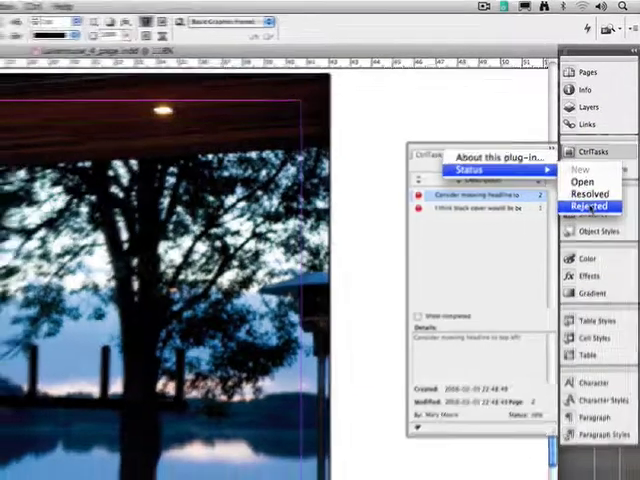
left_click(575, 206)
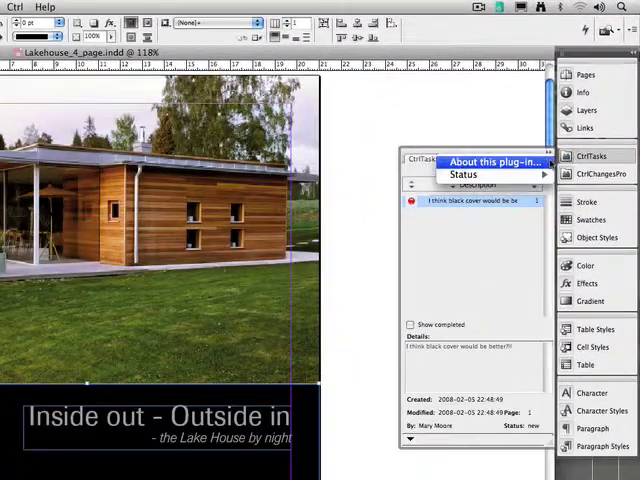
left_click(463, 174)
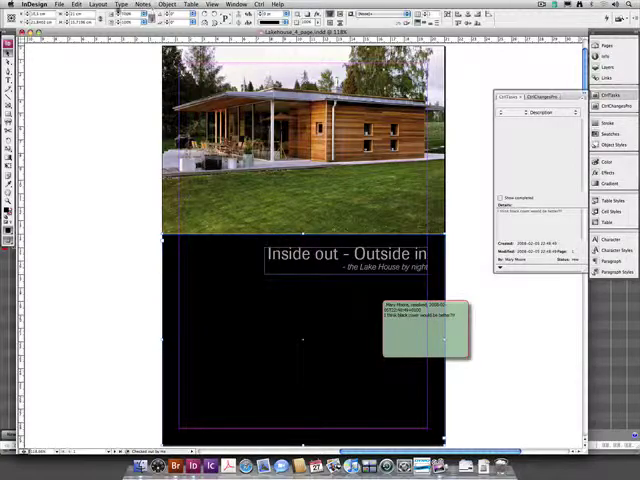
Check in the brochure commented 'Changed cover to black', with PDF generation and review enabled.
left_click(104, 7)
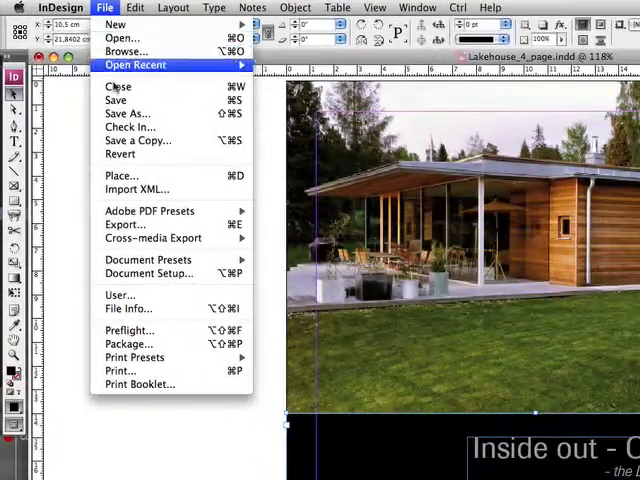
left_click(130, 127)
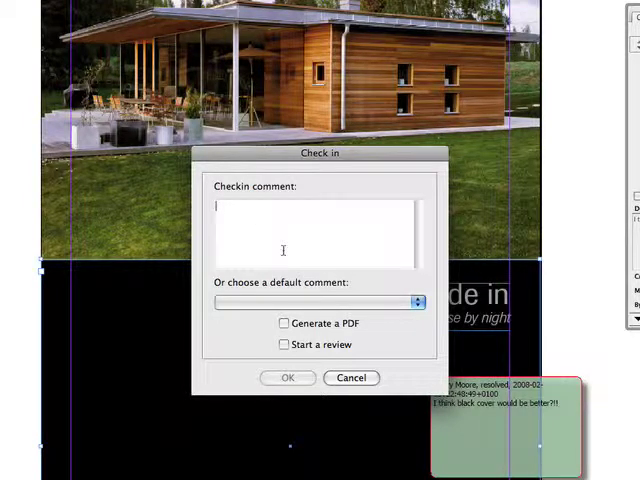
type("Changed cover t")
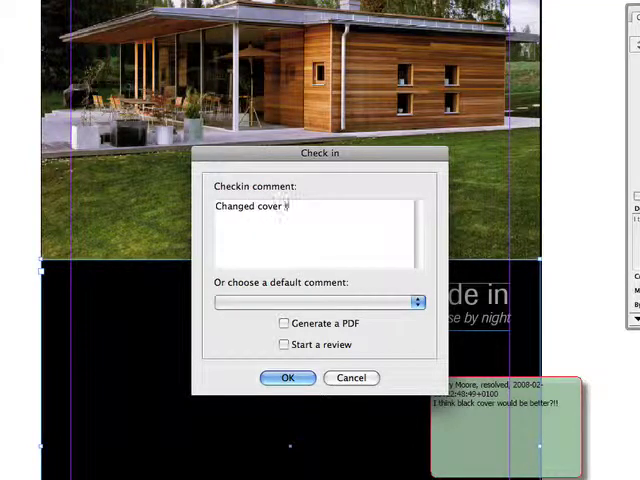
type("o black")
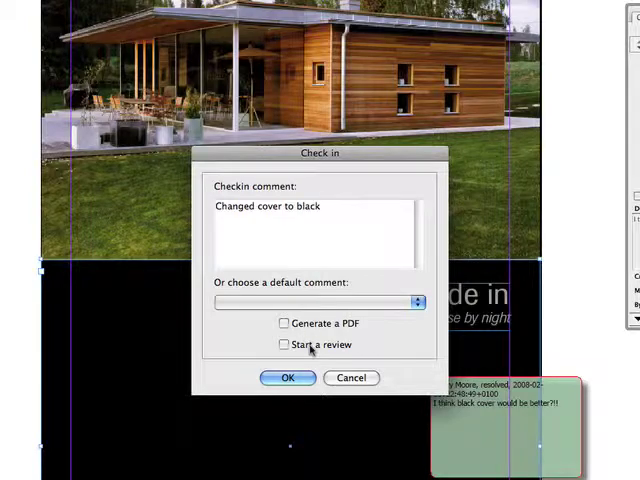
left_click(284, 344)
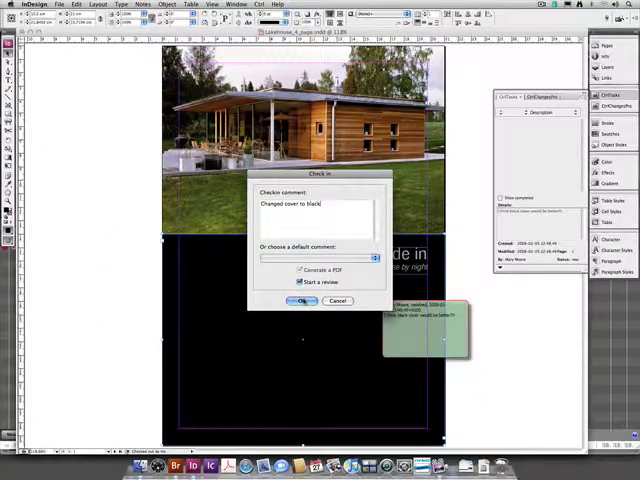
left_click(304, 301)
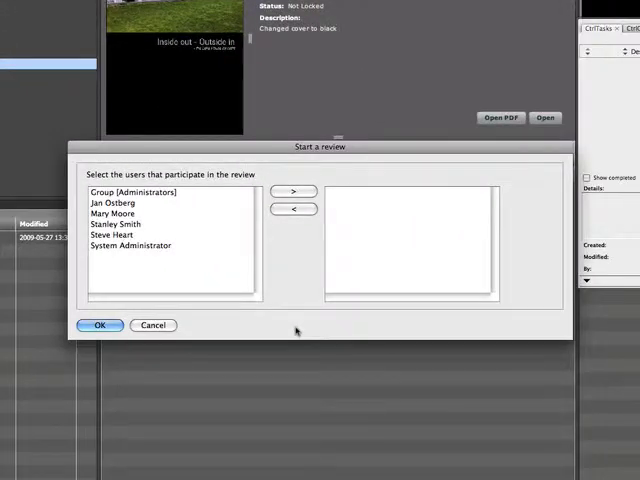
left_click(114, 202)
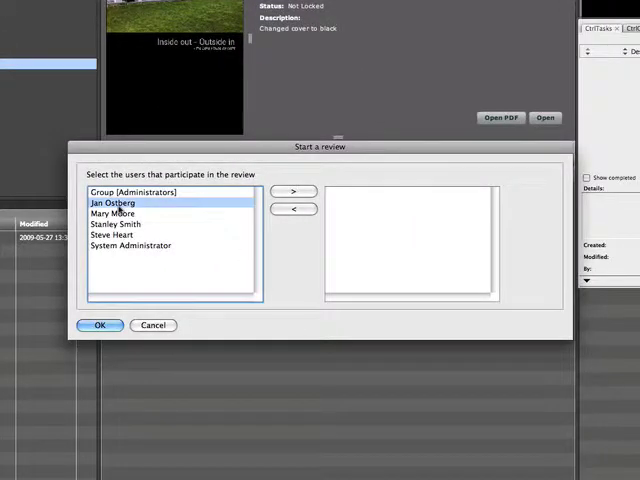
left_click(292, 191)
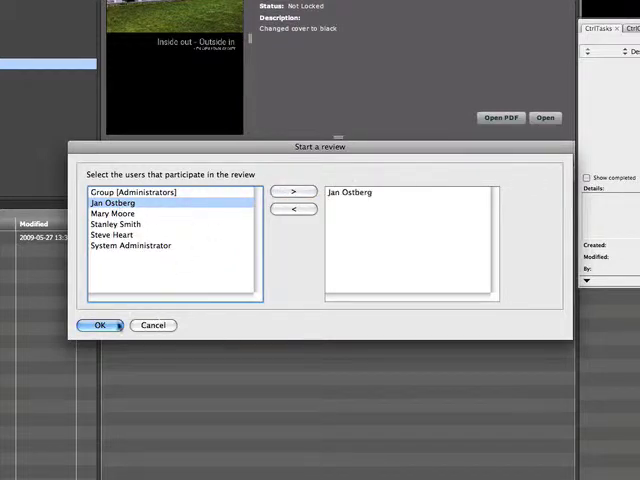
left_click(99, 325)
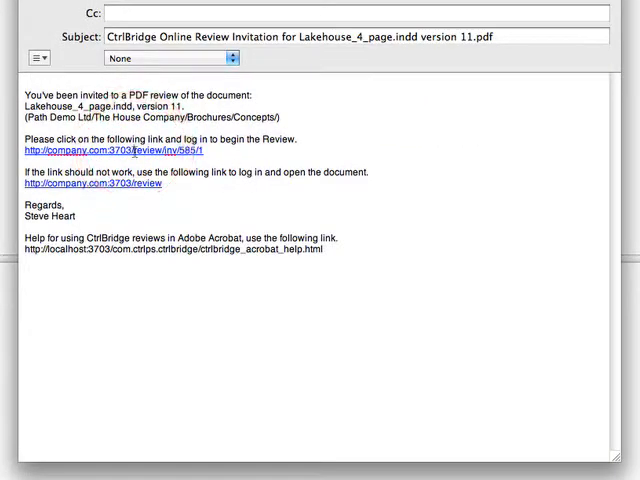
left_click(110, 151)
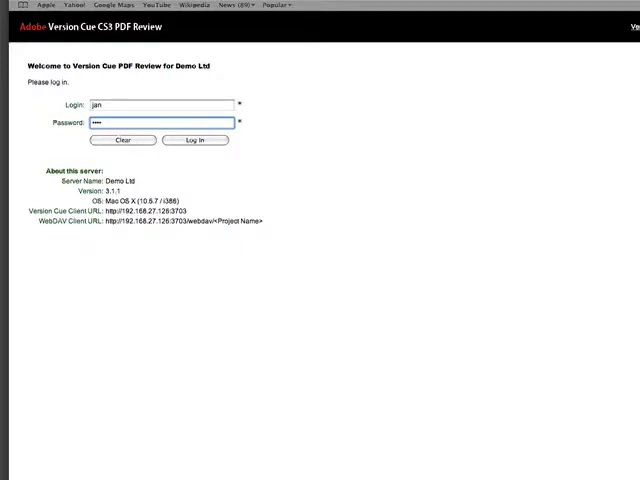
Log in to the PDF review, add a 'Focus on Sauna' sticky note, and send comments.
left_click(195, 140)
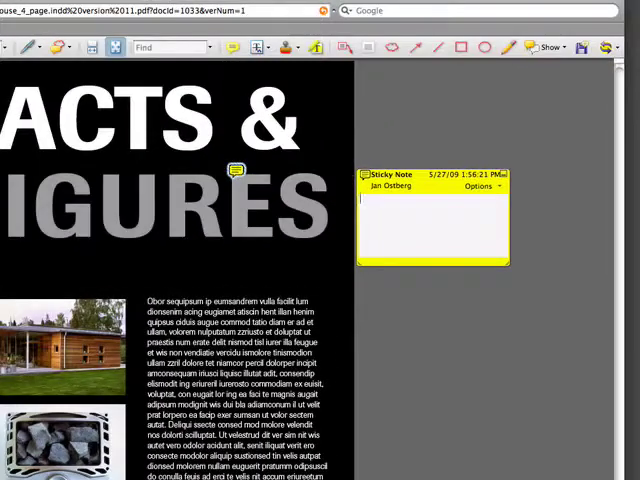
type("Focus on Sauna")
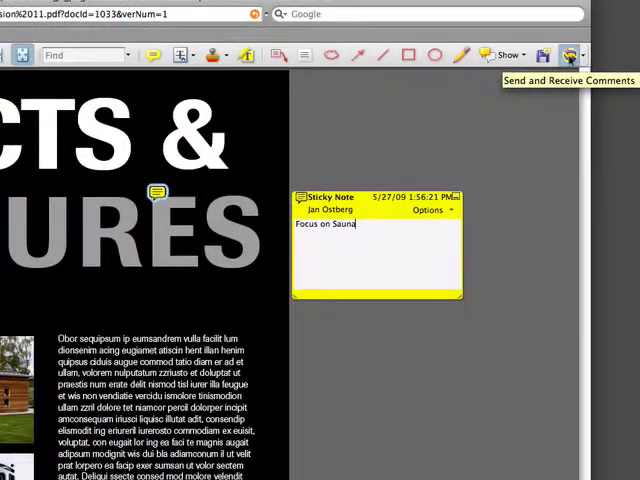
left_click(578, 55)
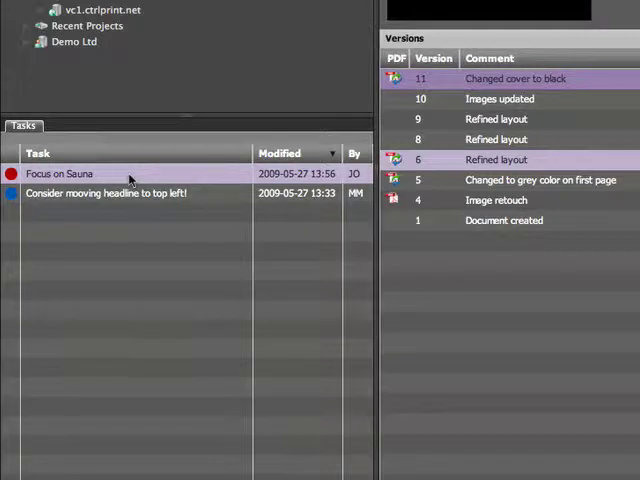
Double-click the Focus on Sauna task to open the brochure in InCopy.
double_click(57, 173)
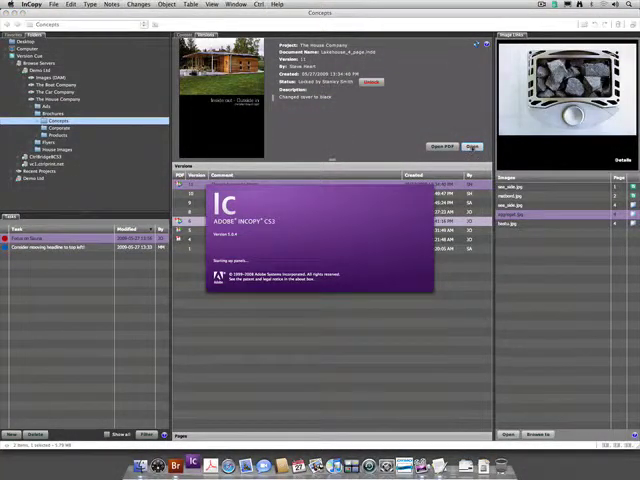
Rename the page heading to 'SAUNA & STEAM' and resolve the Focus on Sauna task.
left_click(607, 275)
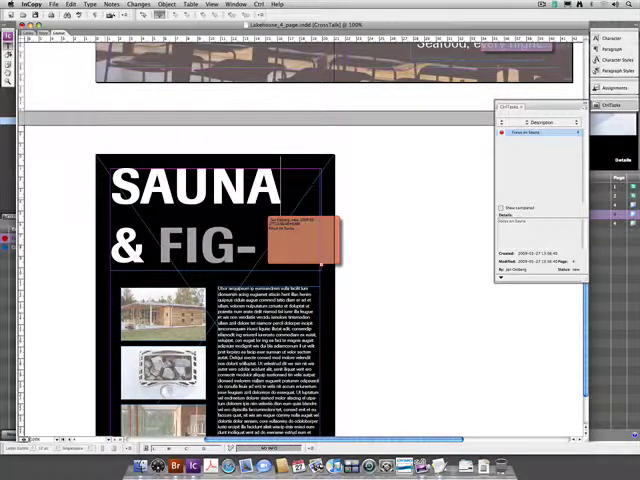
type("STEAM")
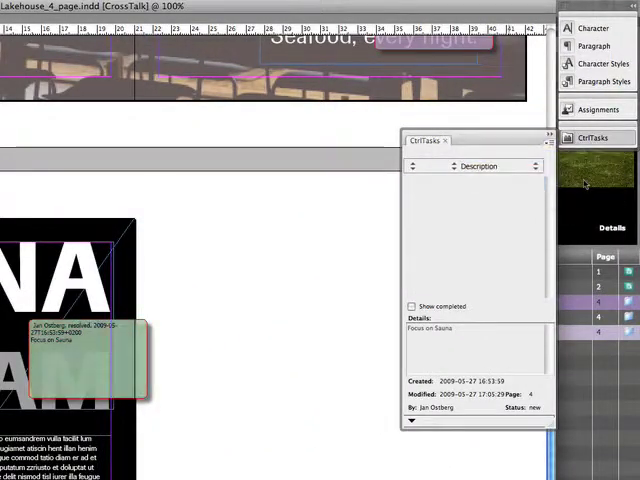
left_click(91, 7)
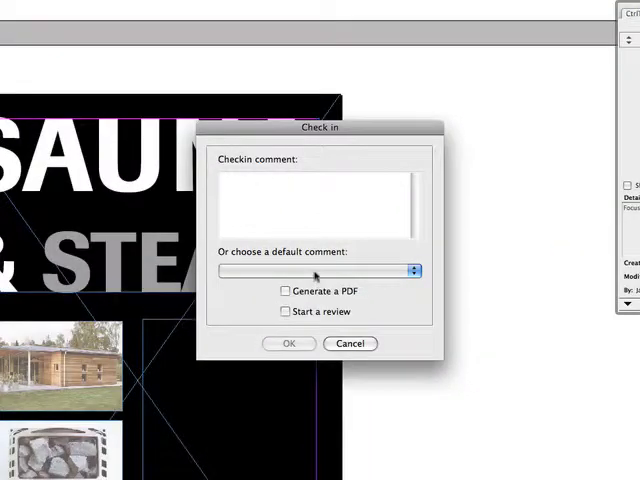
Check in the story as version 13 with the default comment 'Text changes'.
left_click(417, 270)
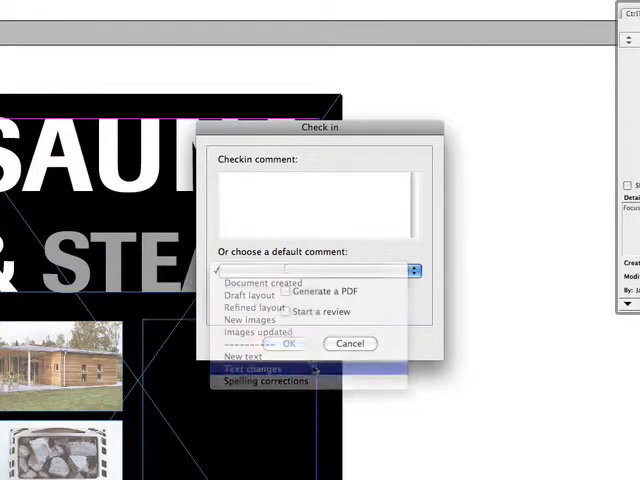
left_click(252, 371)
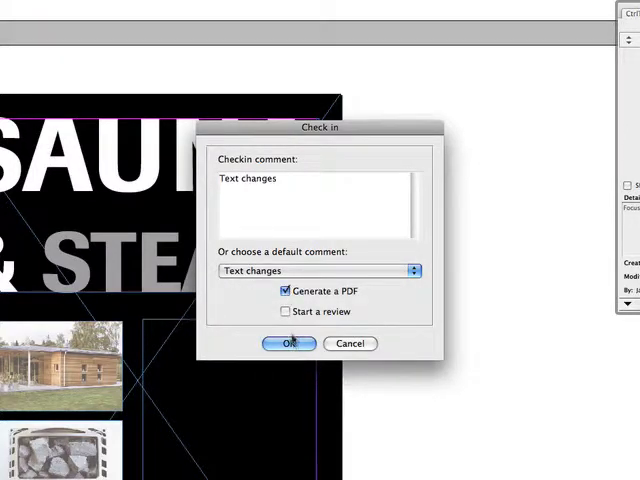
left_click(288, 343)
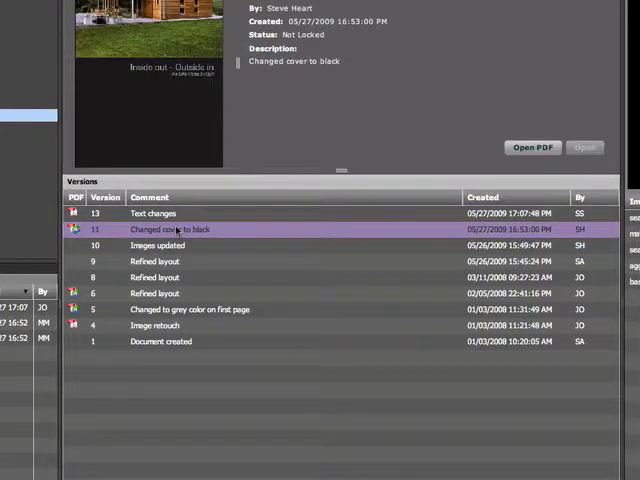
Select version 11 ('Changed cover to black') and filter tasks to hide Resolved, keeping New, Open, Rejected.
left_click(160, 214)
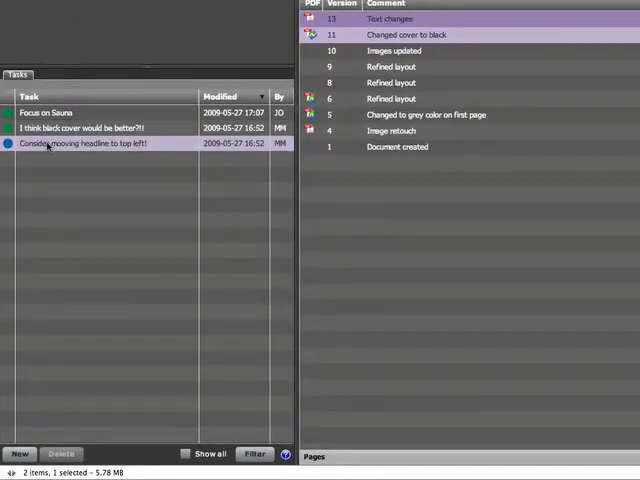
left_click(255, 454)
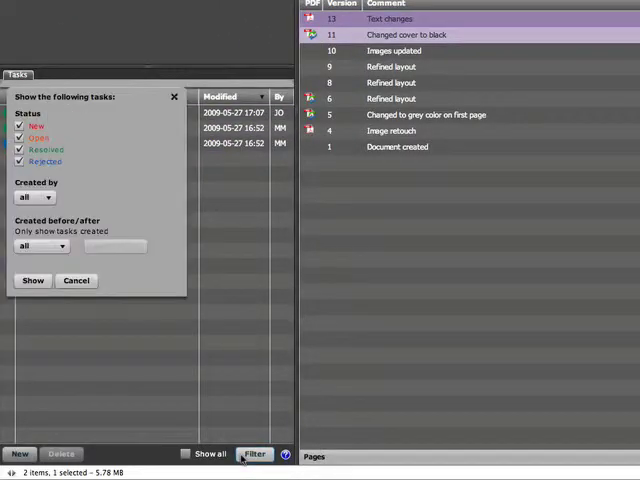
left_click(22, 149)
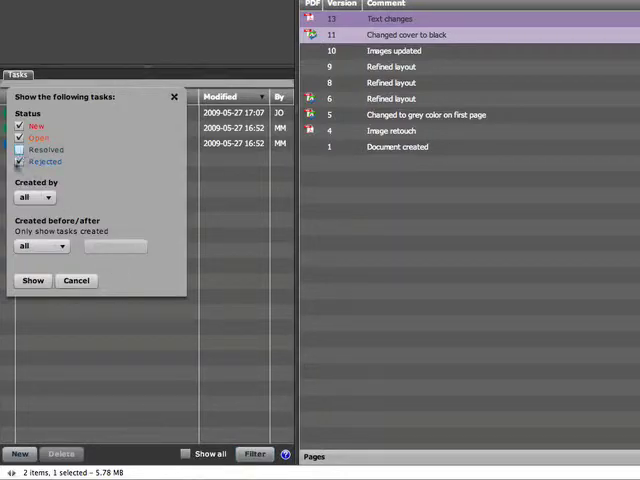